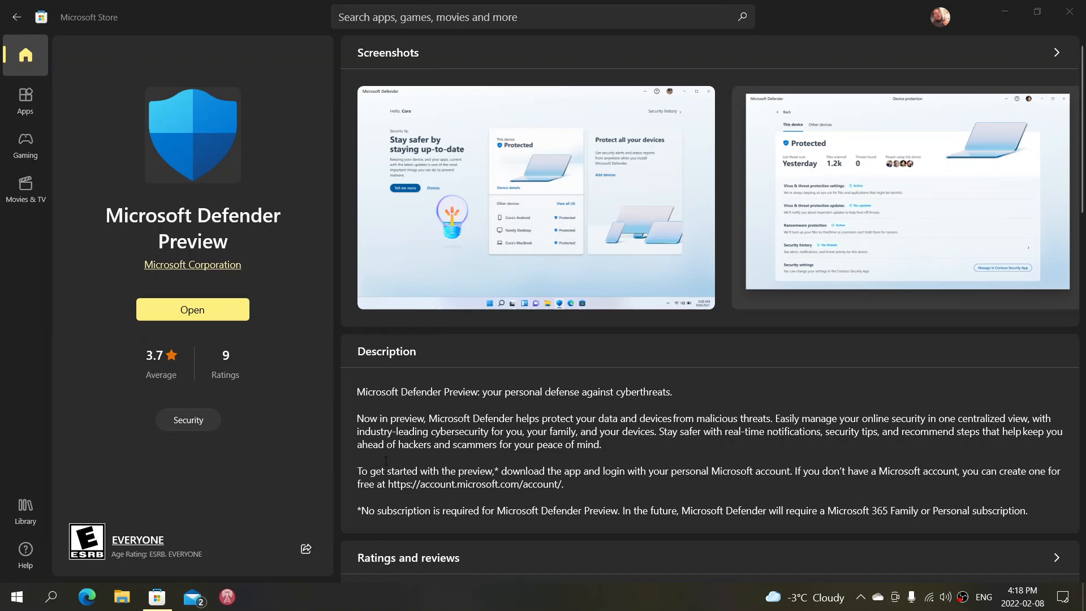
pyautogui.moveTo(522, 369)
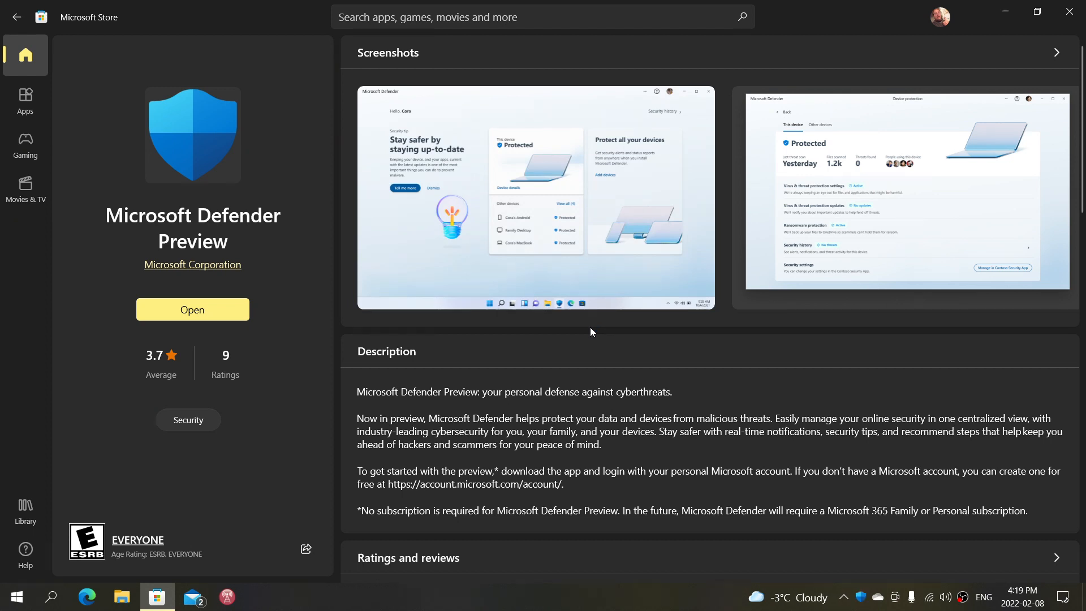
# Launch Microsoft Defender Preview and sign in with the existing Microsoft account.
pyautogui.click(193, 310)
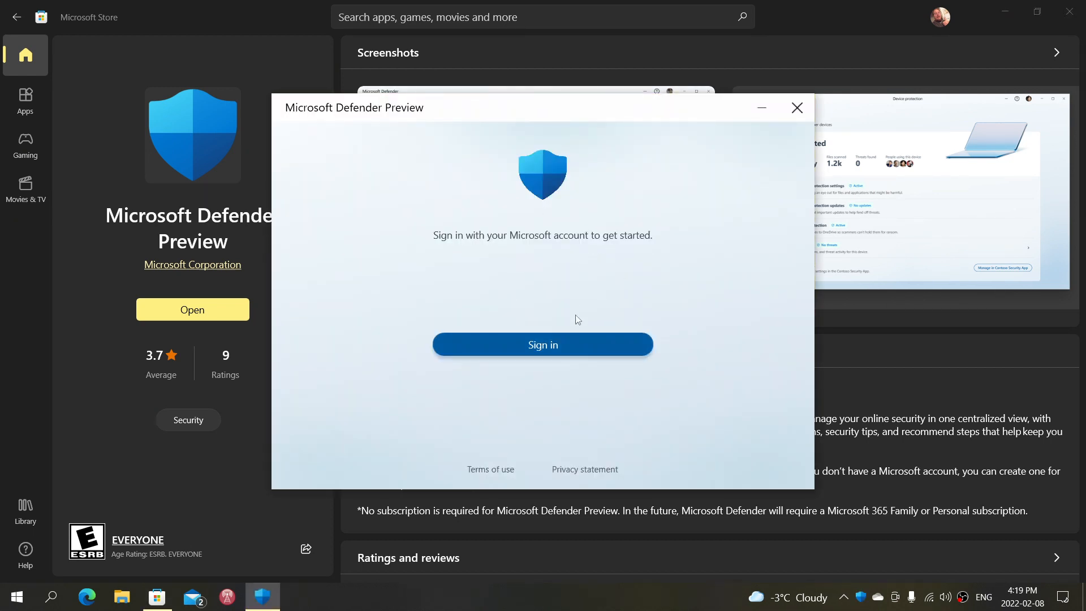
pyautogui.click(542, 344)
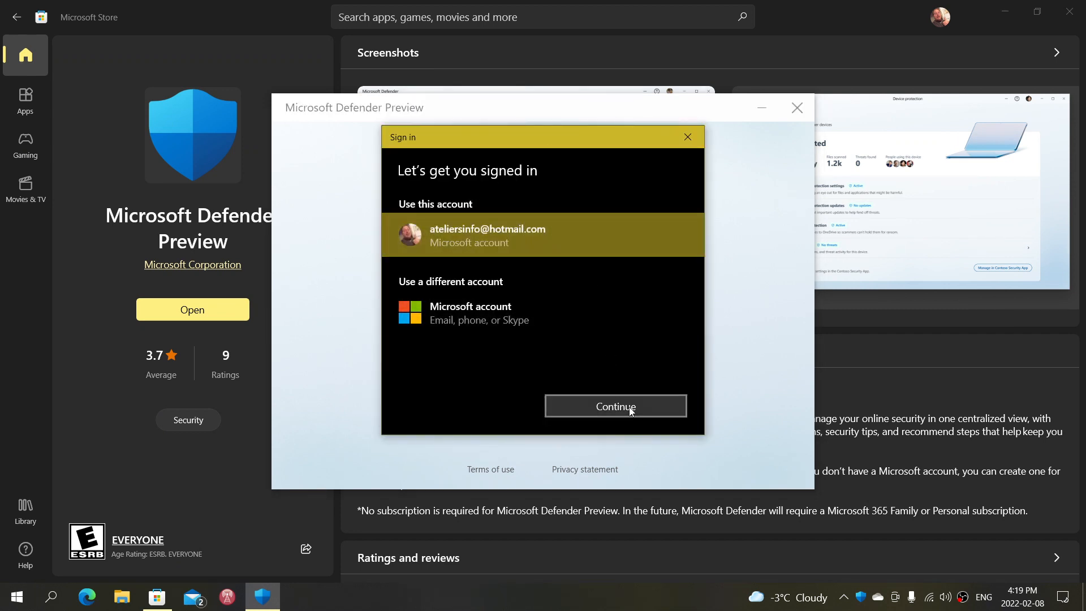
pyautogui.click(615, 406)
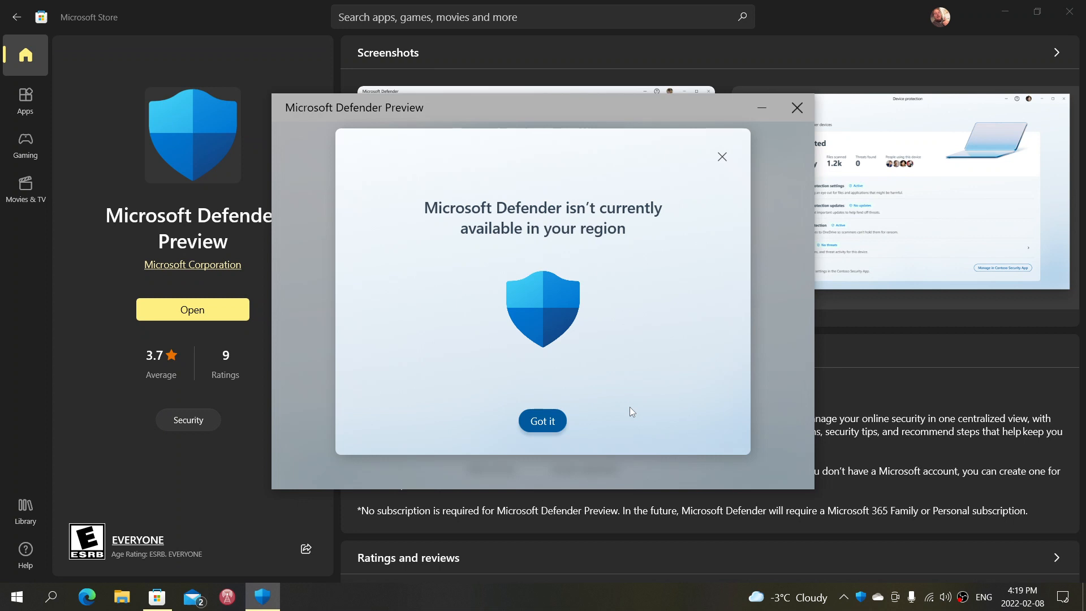
# Acknowledge the region-unavailable message with Got it and close Defender Preview.
pyautogui.click(542, 420)
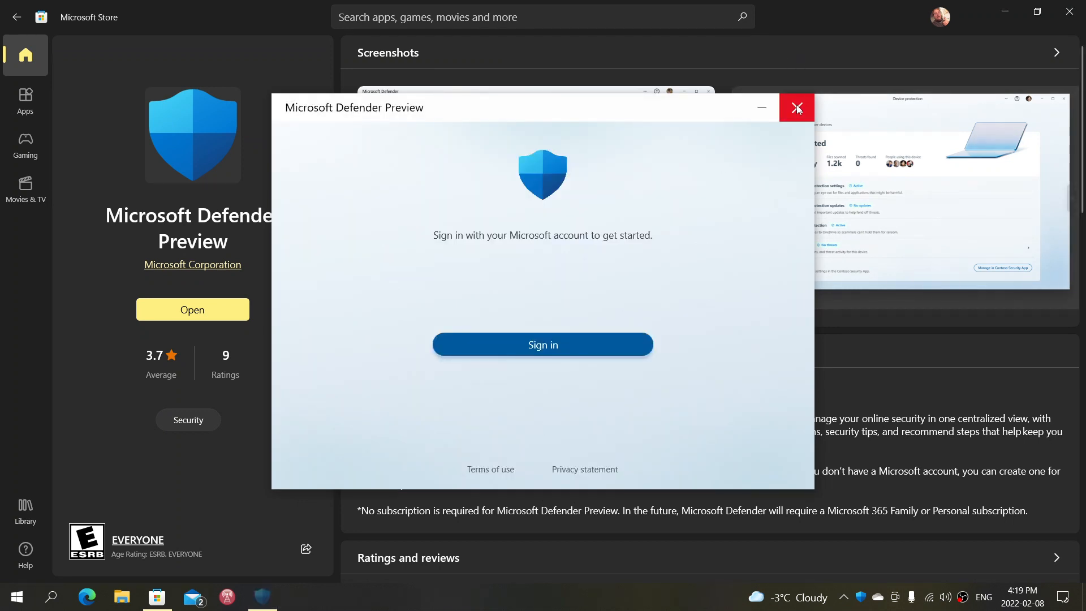
pyautogui.click(795, 107)
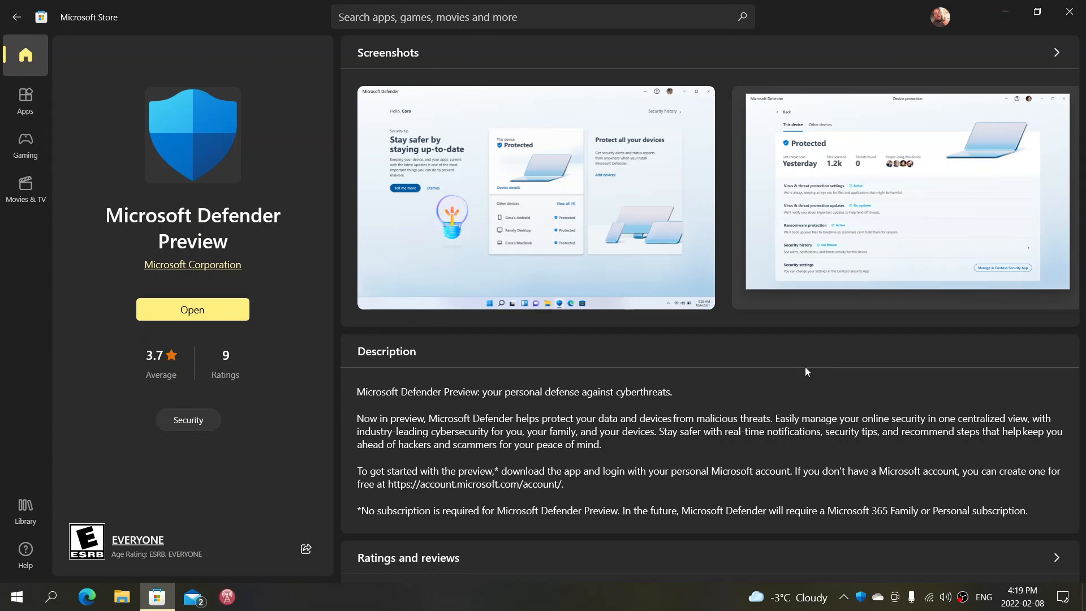
pyautogui.moveTo(637, 330)
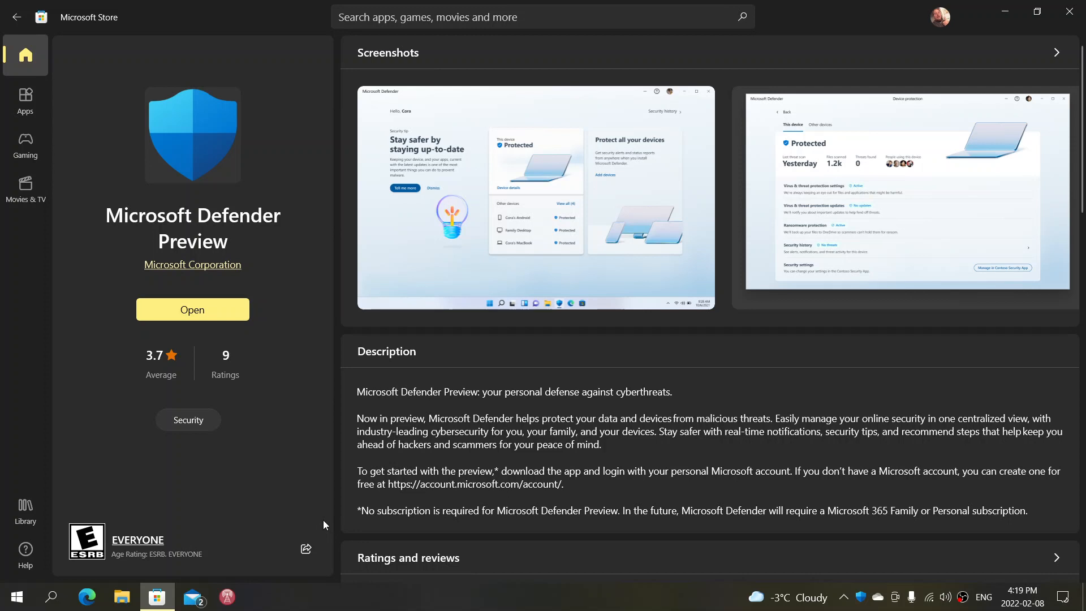
pyautogui.doubleClick(363, 510)
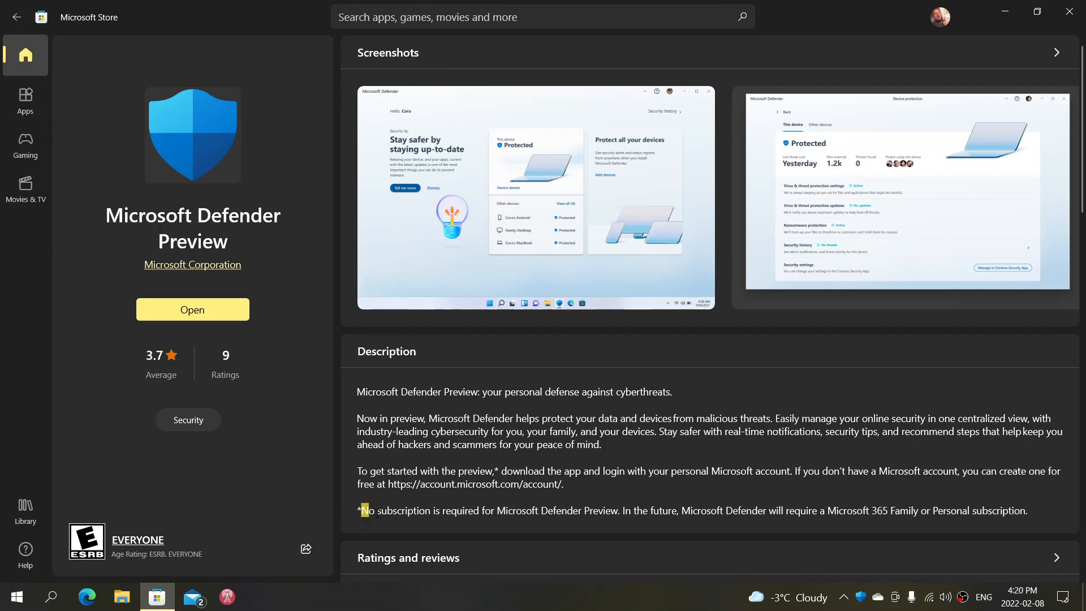
pyautogui.moveTo(361, 511); pyautogui.dragTo(552, 510)
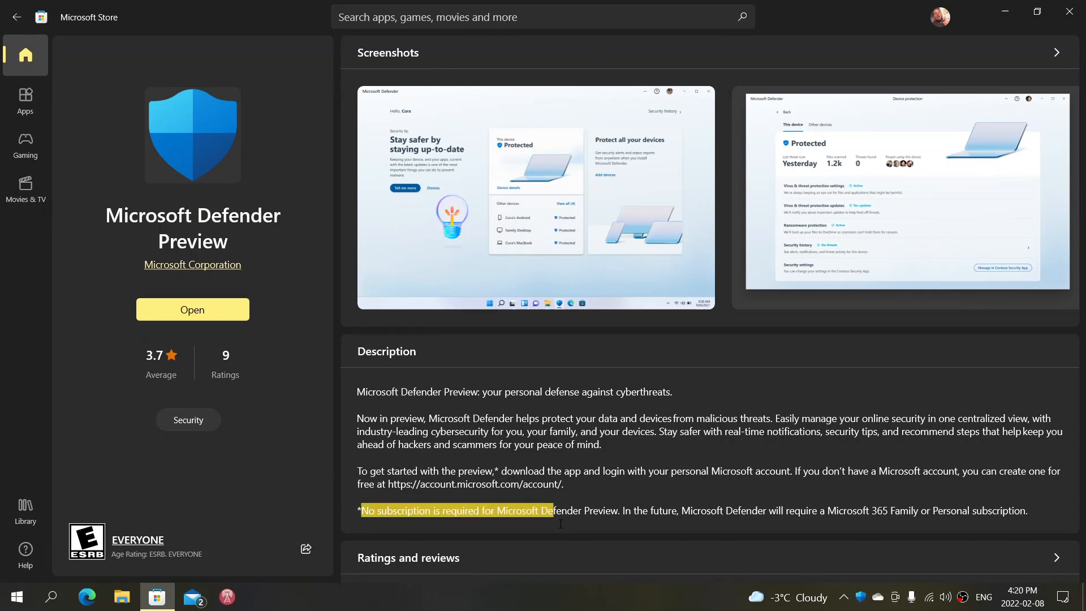
pyautogui.moveTo(553, 511); pyautogui.dragTo(744, 510)
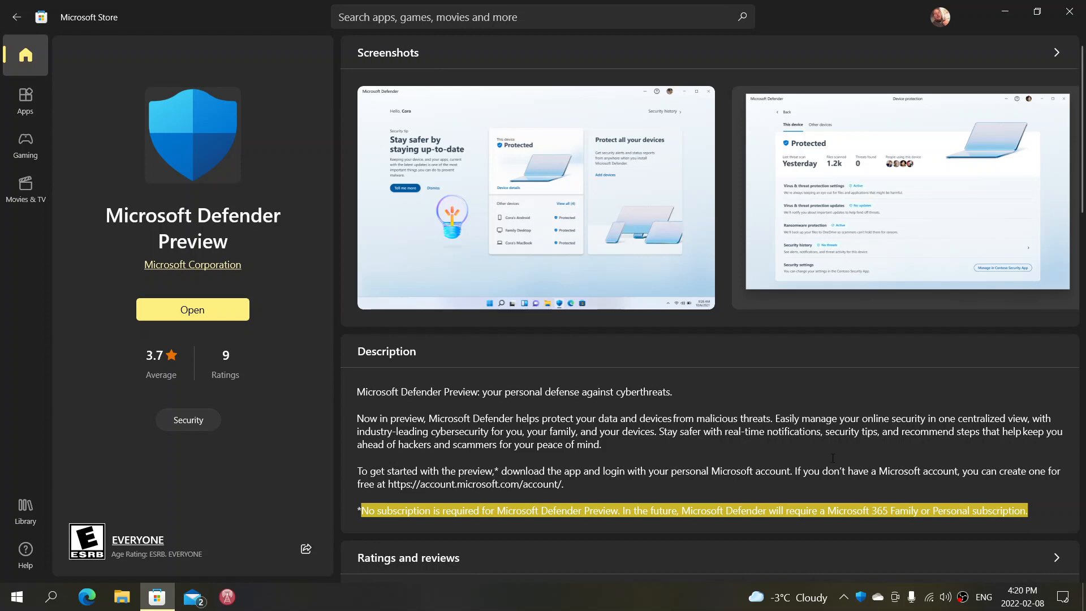
pyautogui.moveTo(1007, 526)
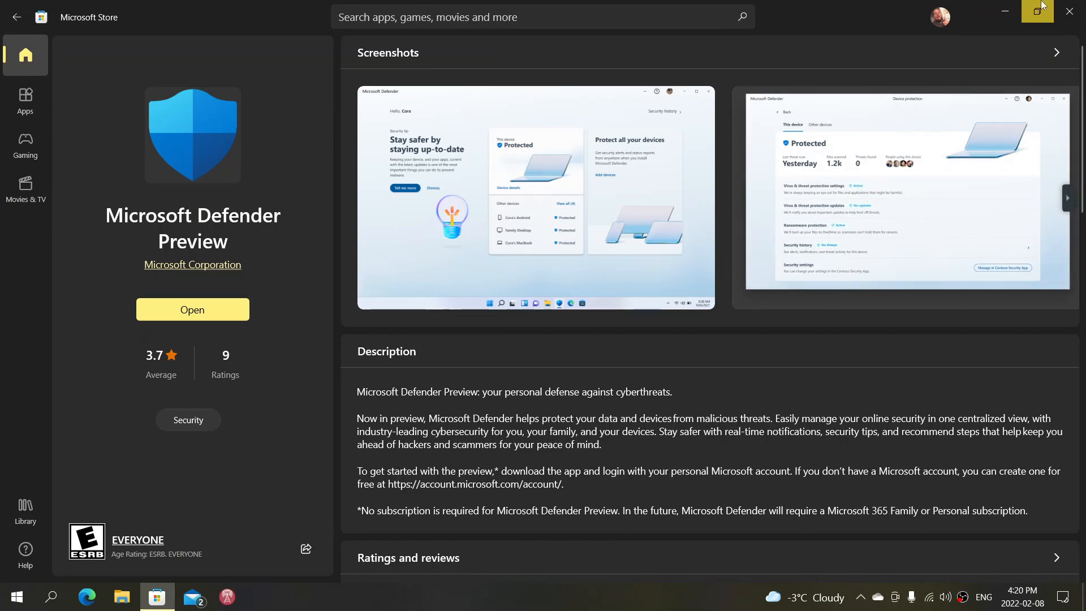
pyautogui.moveTo(636, 326)
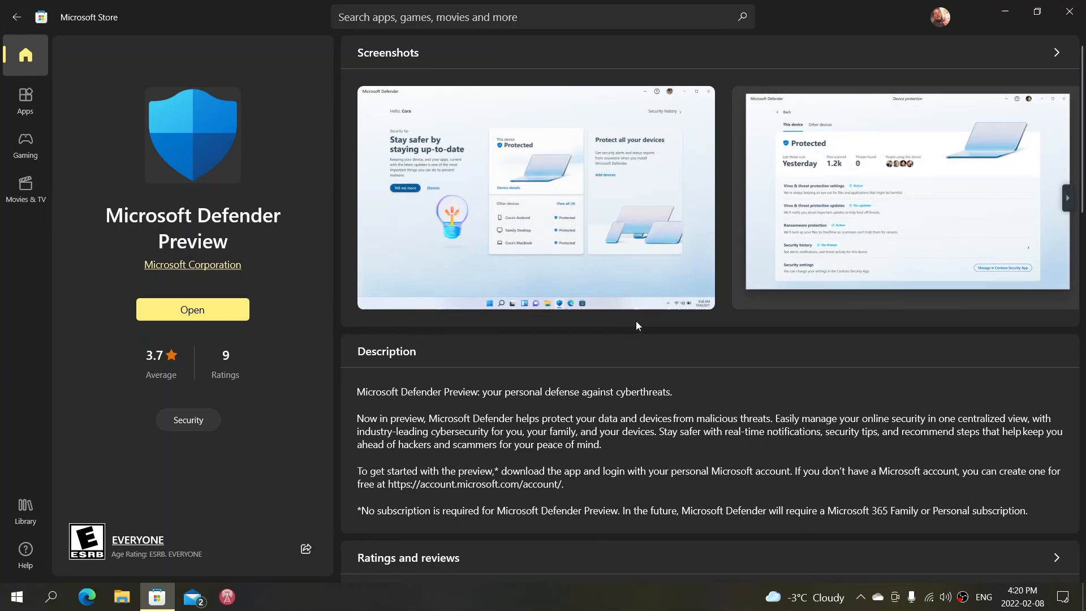
pyautogui.scroll(-3)
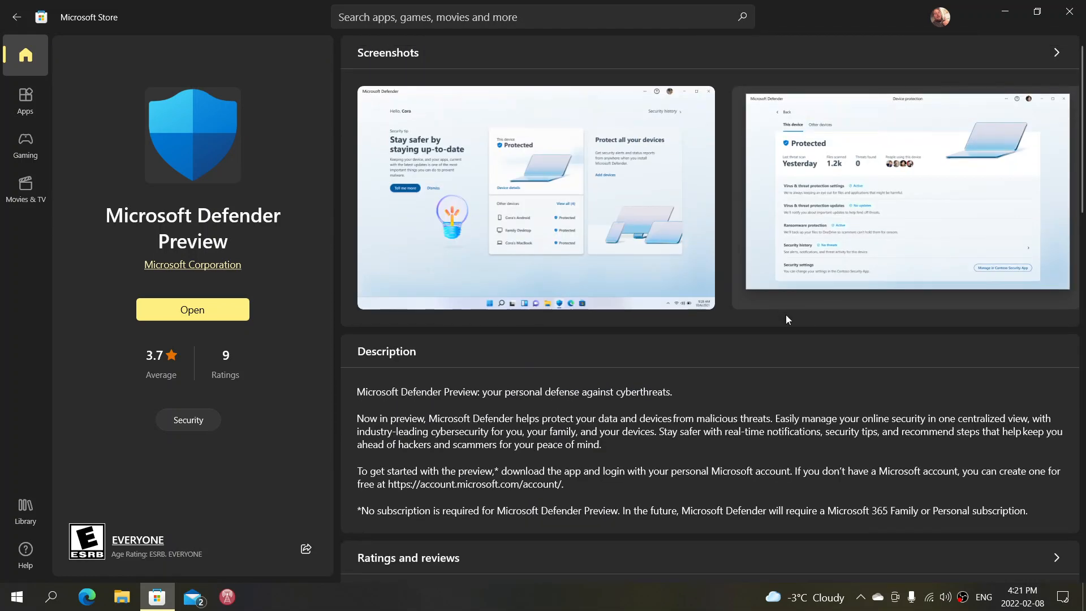
pyautogui.moveTo(787, 346)
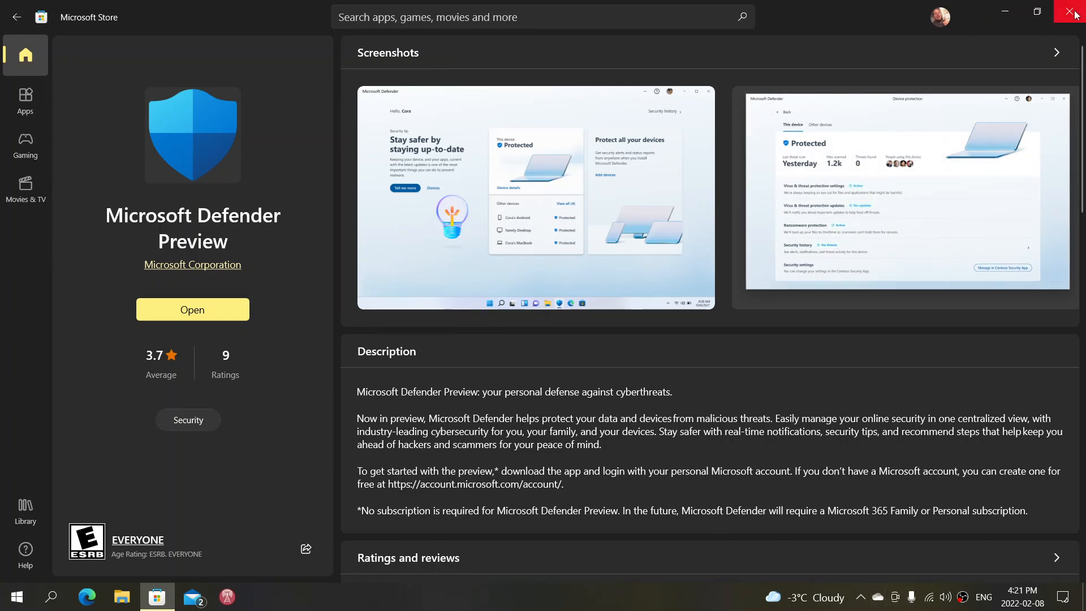
# Close the Microsoft Store and reveal the hidden tray icons showing Defender Preview still running.
pyautogui.click(1075, 12)
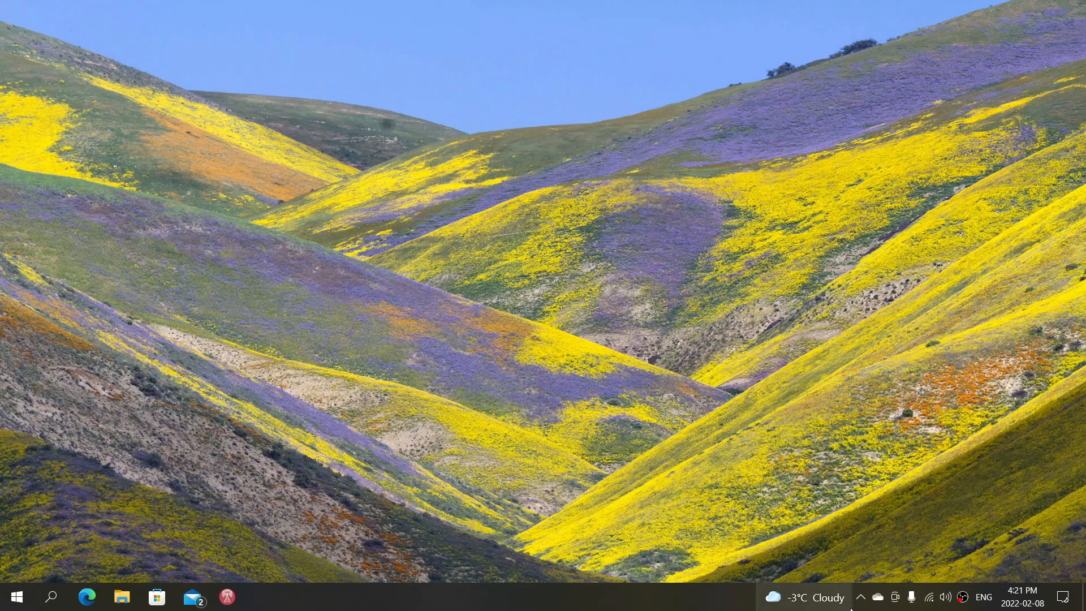
pyautogui.click(861, 596)
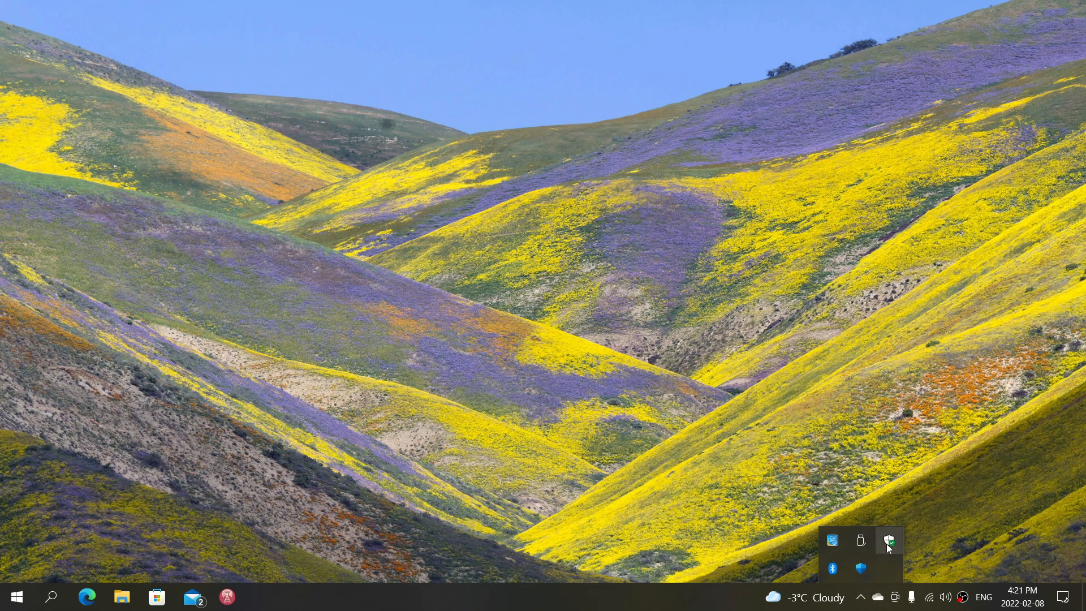
pyautogui.click(889, 540)
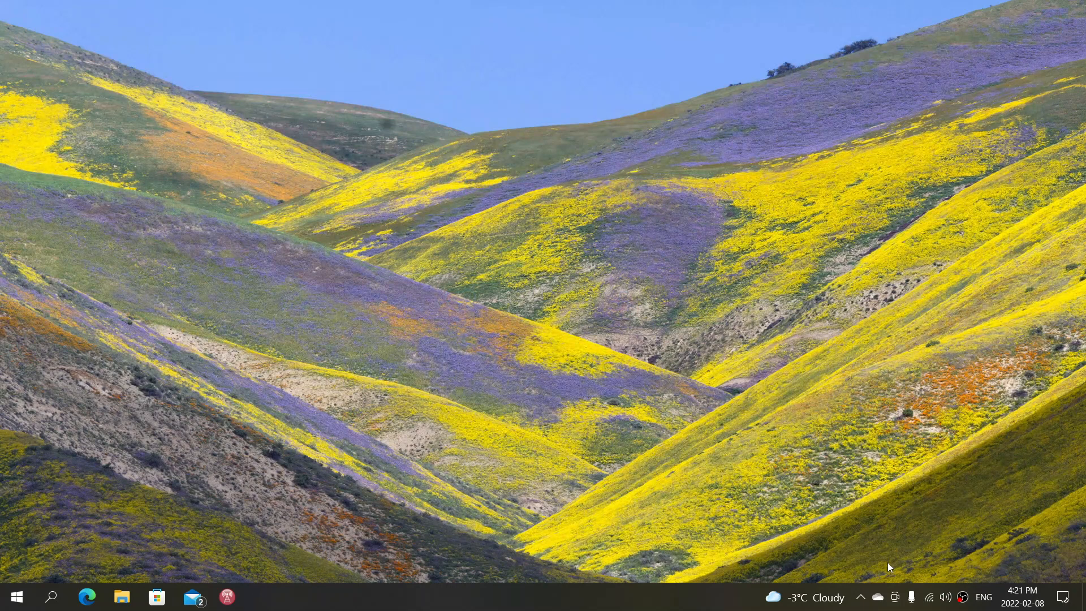
pyautogui.click(860, 596)
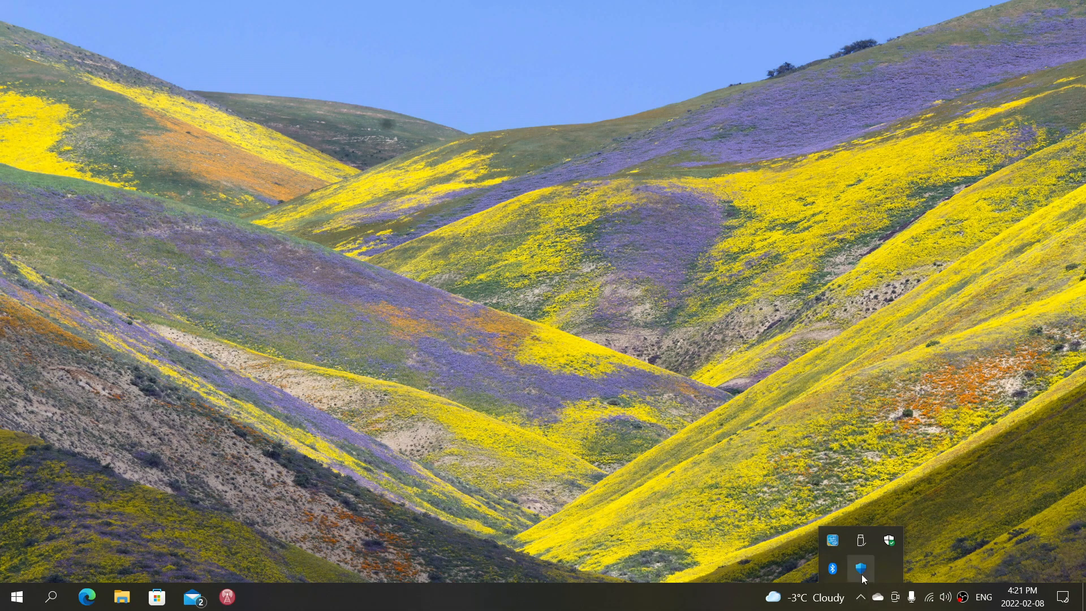
pyautogui.moveTo(861, 569)
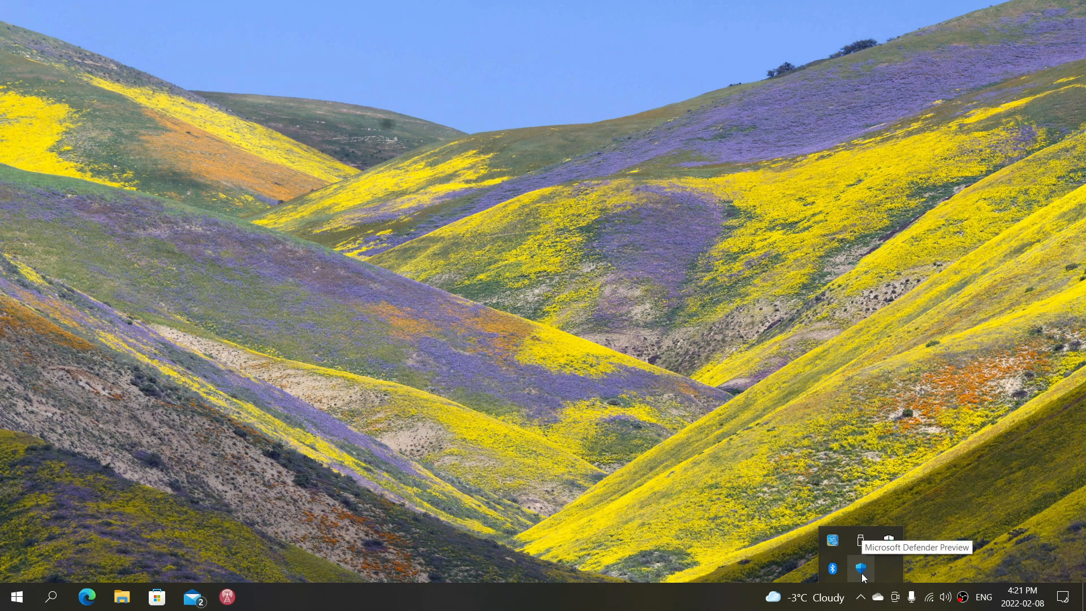